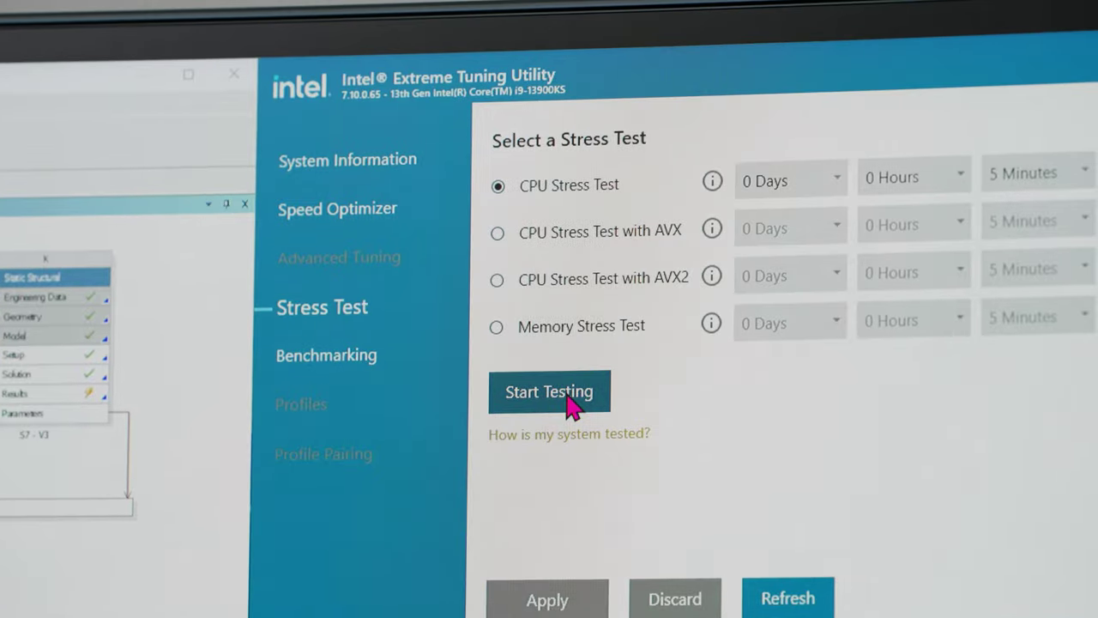
Show Speed Optimizer's P-core ratio offsets of -1 and 70 °C temperature cutoffs
click(549, 391)
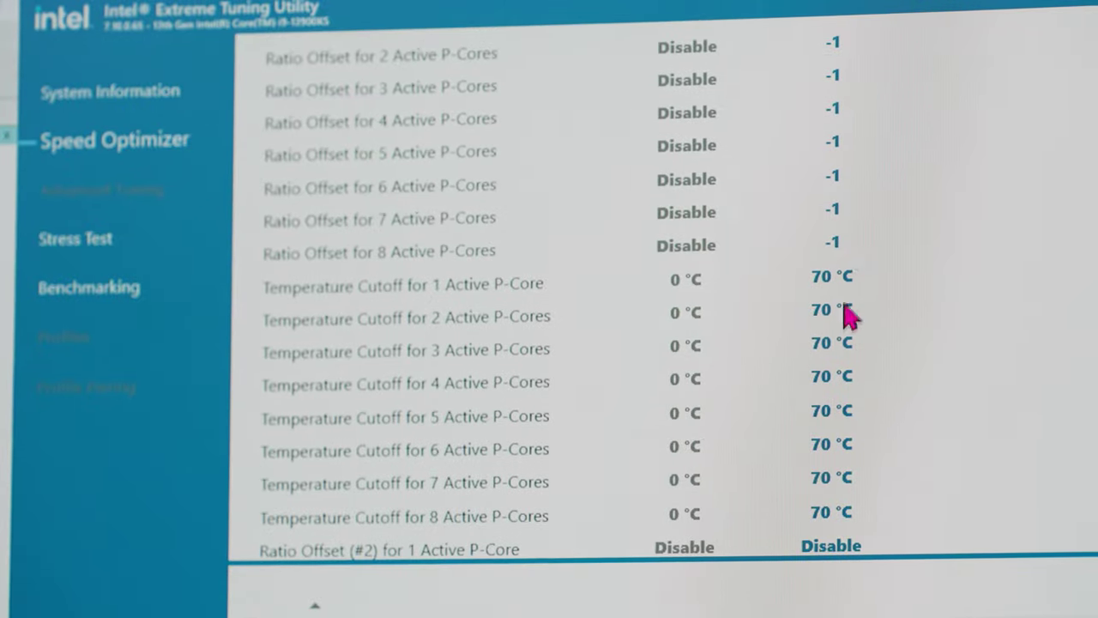
scroll(down, 3)
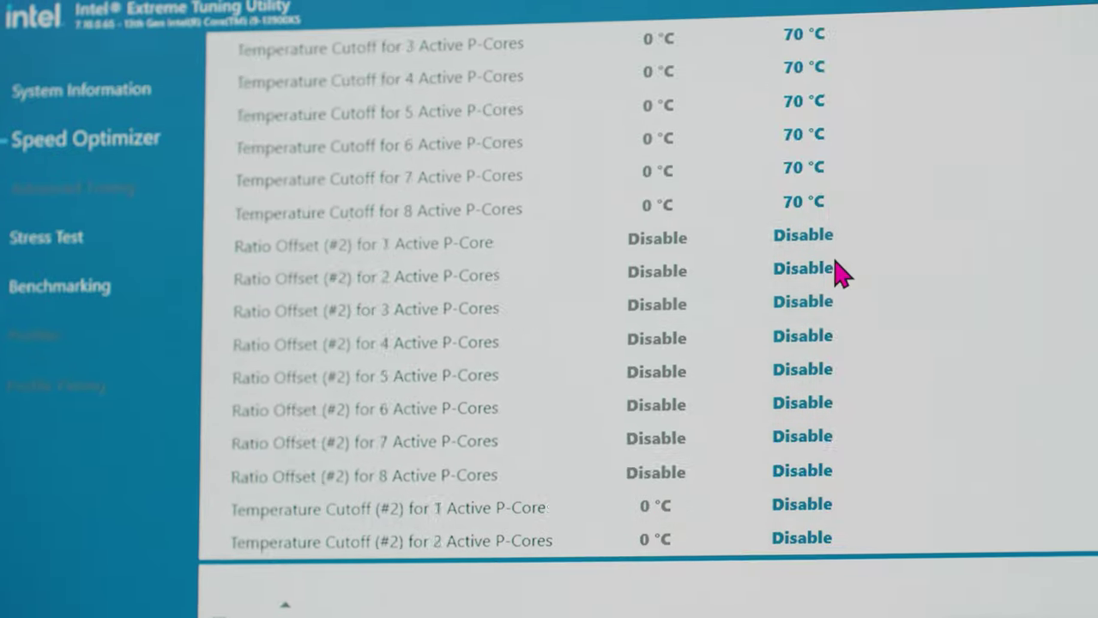